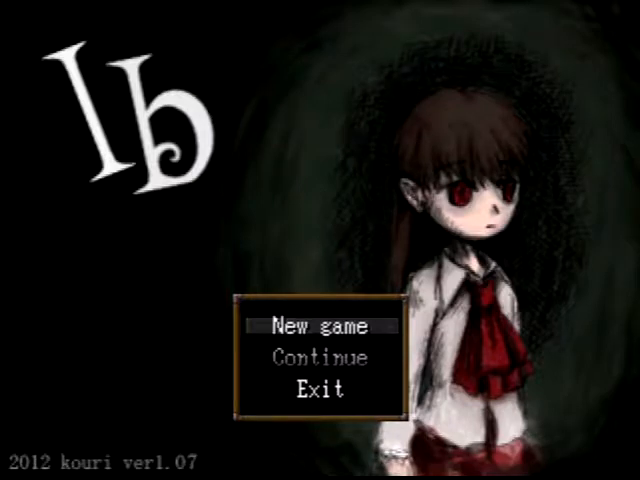
Choose New game on the Ib title screen
{"action": "left_click", "coordinate": [315, 326]}
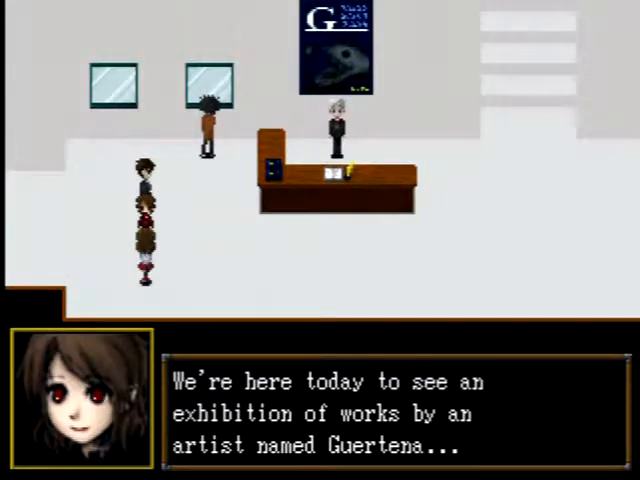
Advance the intro dialogue until the mother's warning at the reception desk
{"action": "key", "text": "enter"}
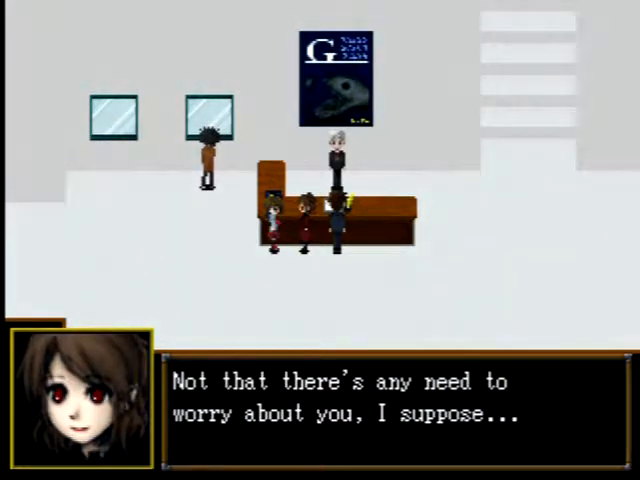
{"action": "key", "text": "enter"}
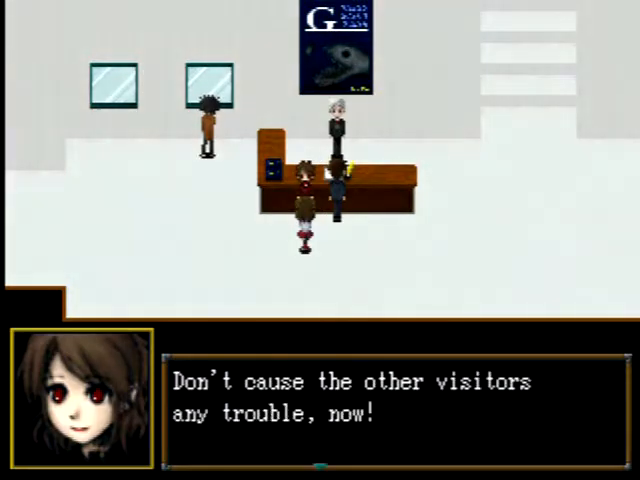
Talk to the man at the headless mannequin display and answer 'I guess so'
{"action": "key", "text": "enter"}
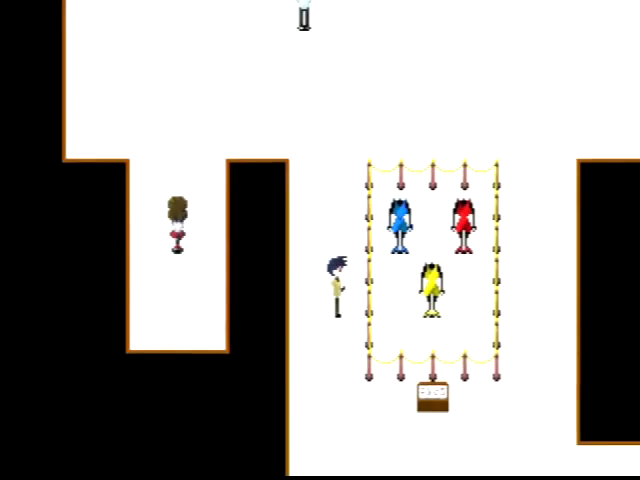
{"action": "scroll", "scroll_direction": "up", "scroll_amount": 3}
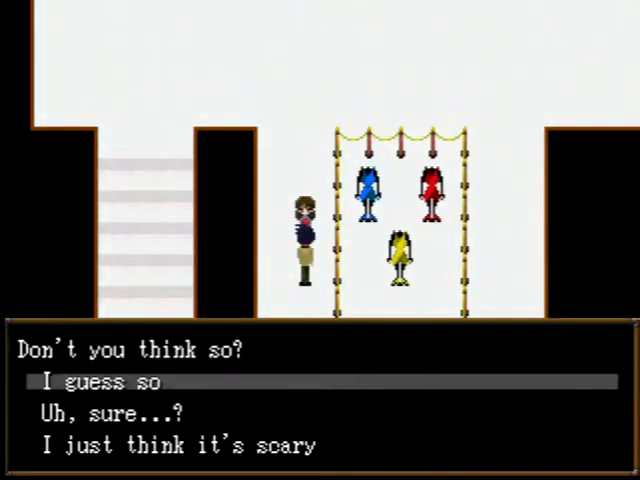
{"action": "key", "text": "down"}
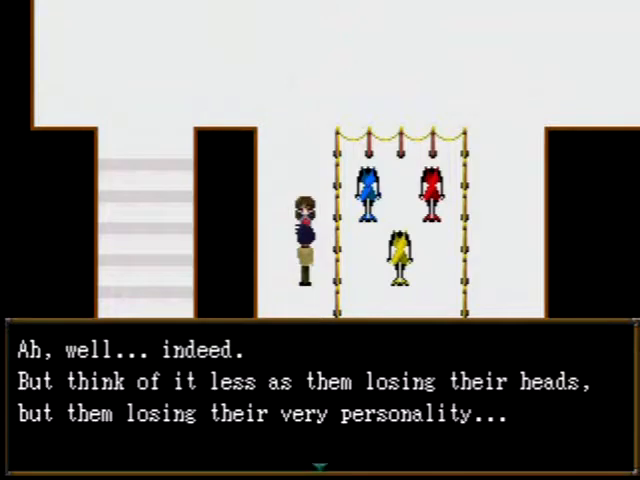
{"action": "key", "text": "enter"}
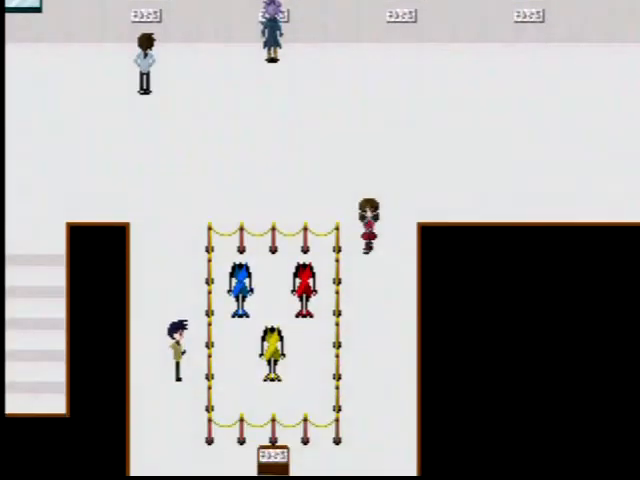
Read and close Ib's thoughts about sitting on the strange sofa
{"action": "scroll", "scroll_direction": "down", "scroll_amount": 3}
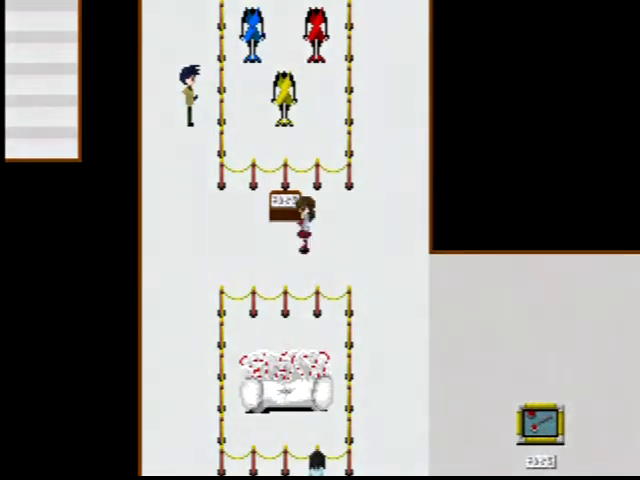
{"action": "scroll", "scroll_direction": "down", "scroll_amount": 3}
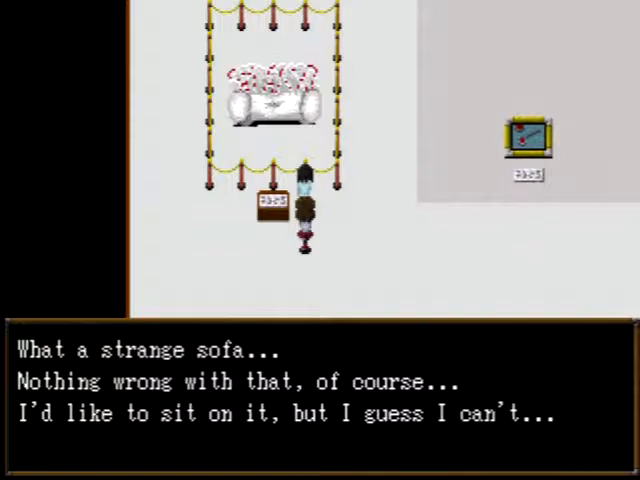
{"action": "key", "text": "enter"}
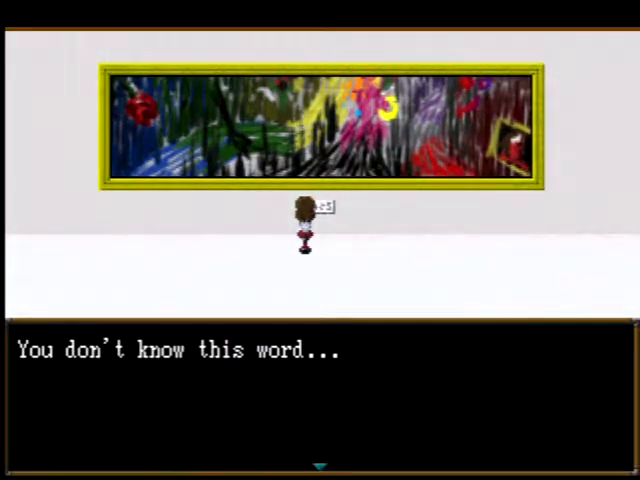
Dismiss the message about the painting title's unfamiliar word
{"action": "key", "text": "enter"}
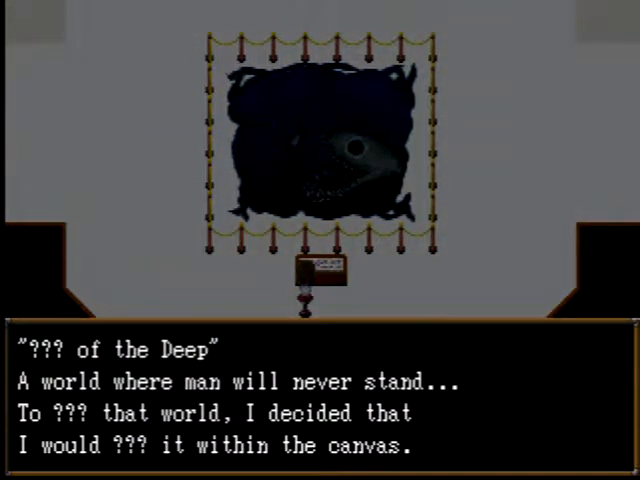
Advance and close the '??? of the Deep' plaque text
{"action": "key", "text": "enter"}
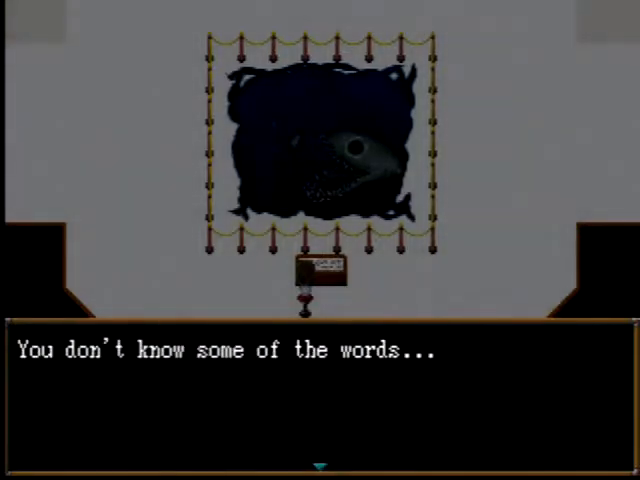
{"action": "key", "text": "enter"}
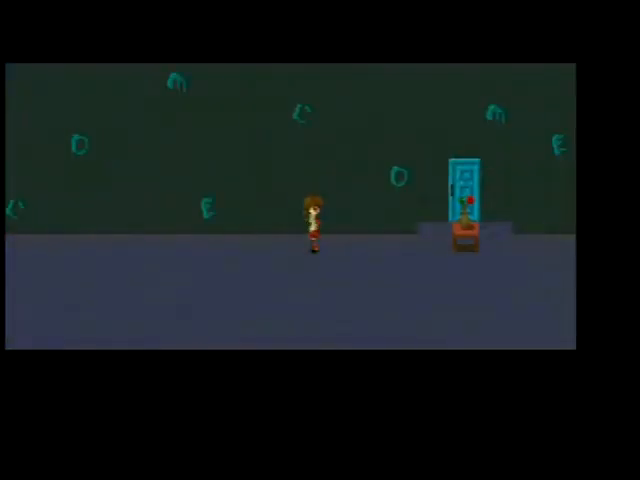
Take the red rose from the vase and dismiss the petal warning
{"action": "left_click", "coordinate": [455, 230]}
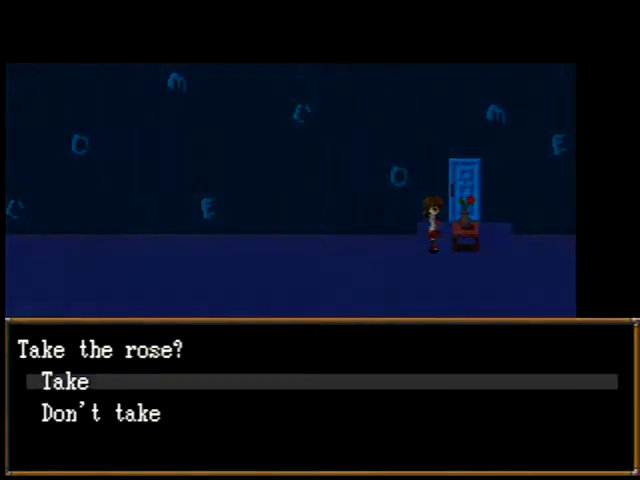
{"action": "left_click", "coordinate": [65, 382]}
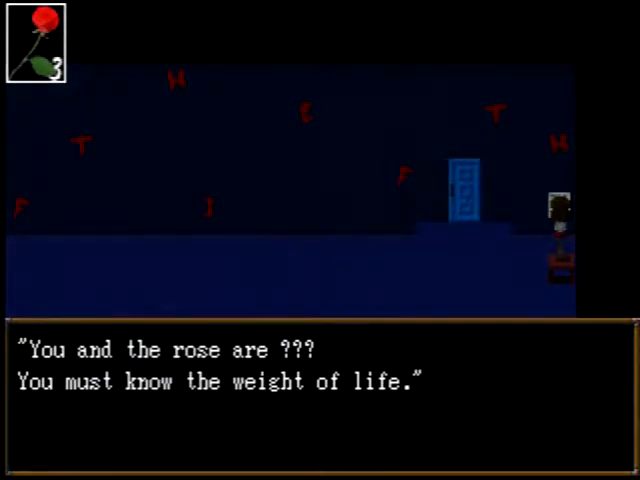
{"action": "key", "text": "enter"}
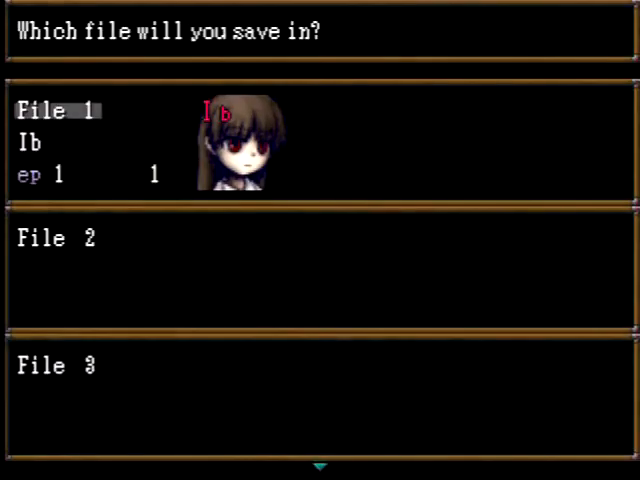
Save the game to File 1
{"action": "left_click", "coordinate": [55, 110]}
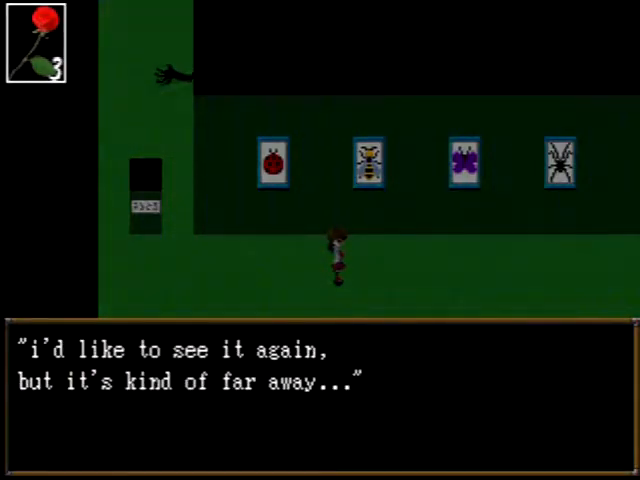
Dismiss the voice's message and pick up the Ant Painting
{"action": "key", "text": "enter"}
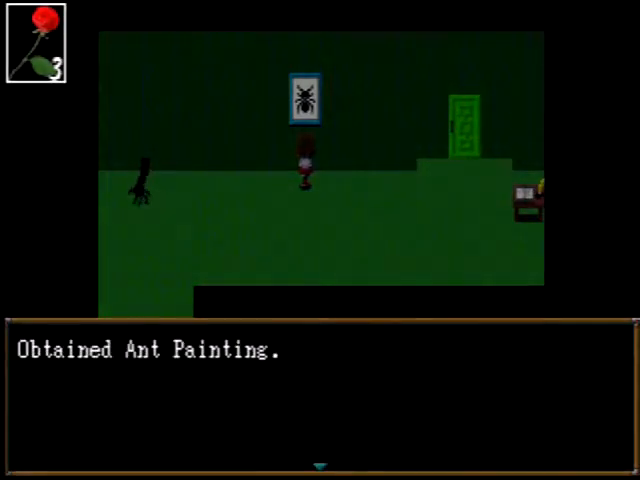
{"action": "key", "text": "enter"}
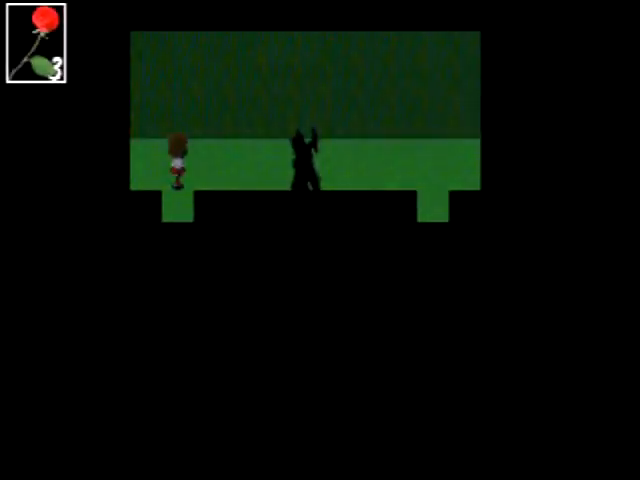
Place the Ant Painting over the corridor hole and close the message
{"action": "key", "text": "i"}
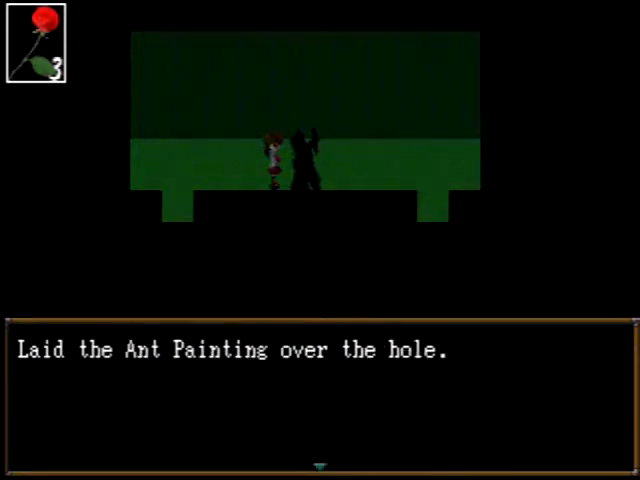
{"action": "key", "text": "enter"}
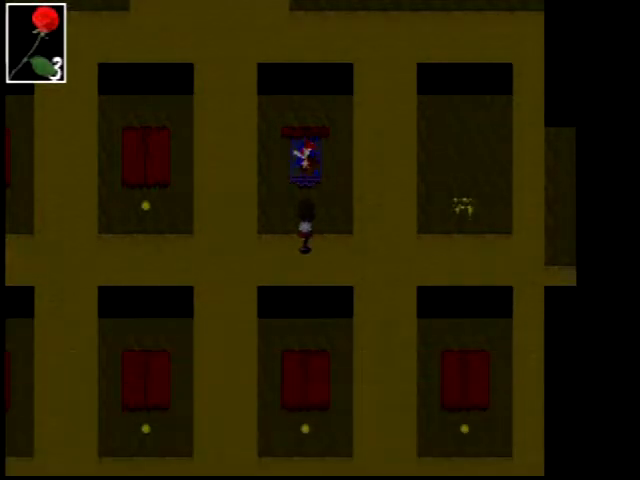
Examine the painting ahead, then press the mysterious button among the yellow gallery paintings
{"action": "left_click", "coordinate": [305, 160]}
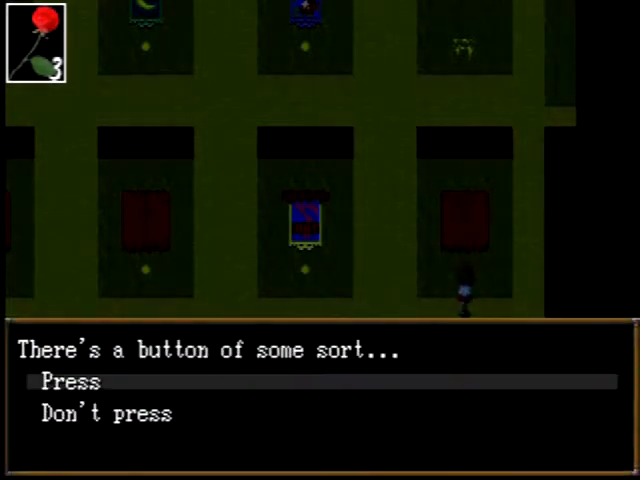
{"action": "left_click", "coordinate": [71, 381]}
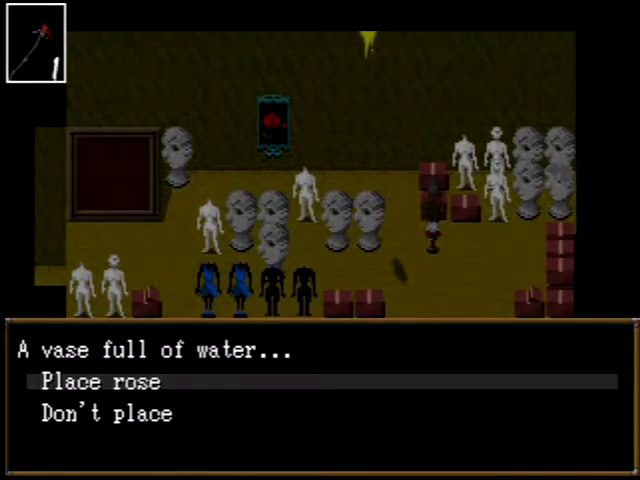
Place the rose in the water vase, then use the Fish Key on the cat-faced wall
{"action": "left_click", "coordinate": [97, 382]}
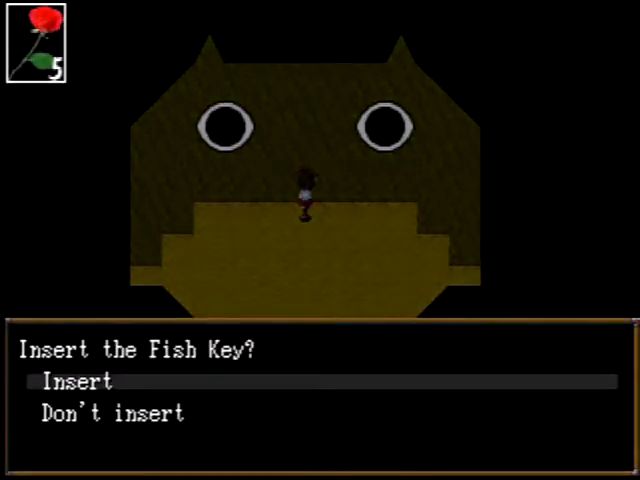
{"action": "left_click", "coordinate": [76, 382]}
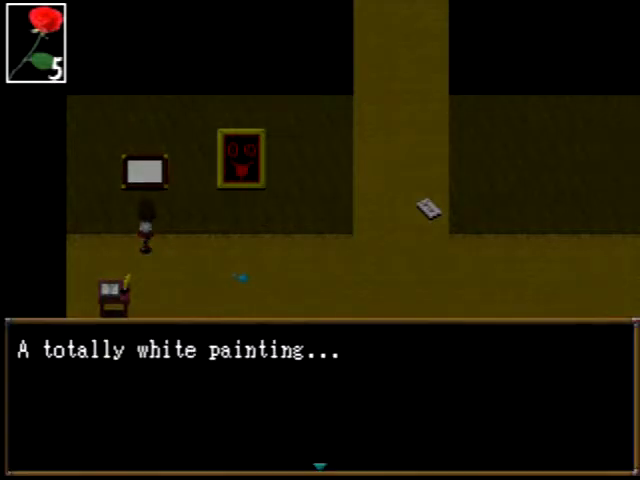
Dismiss the white painting's description message
{"action": "key", "text": "enter"}
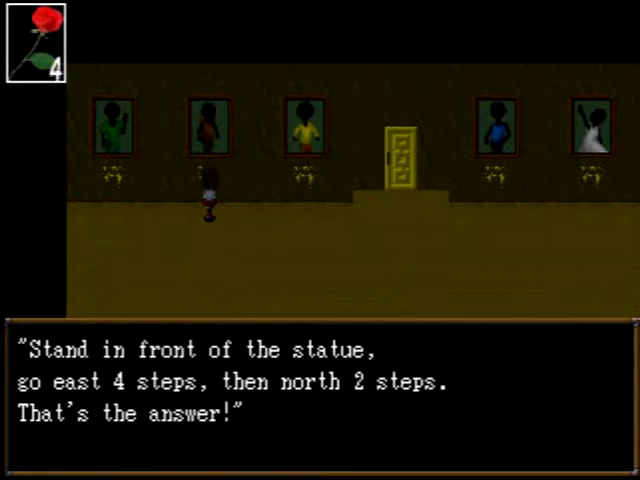
{"action": "key", "text": "enter"}
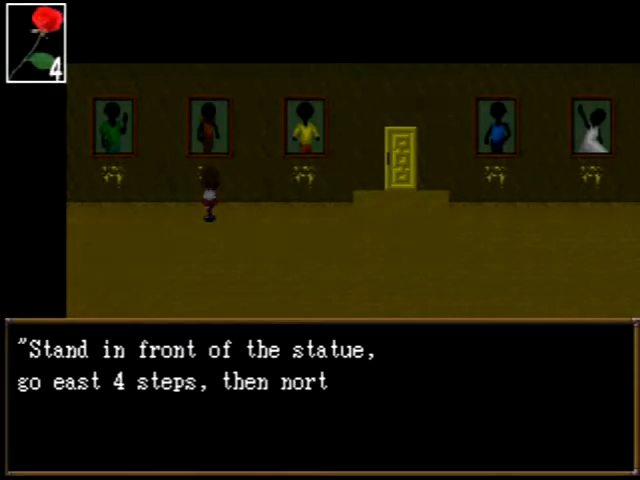
Finish reading the hint: from the statue, east 4, north 2
{"action": "key", "text": "enter"}
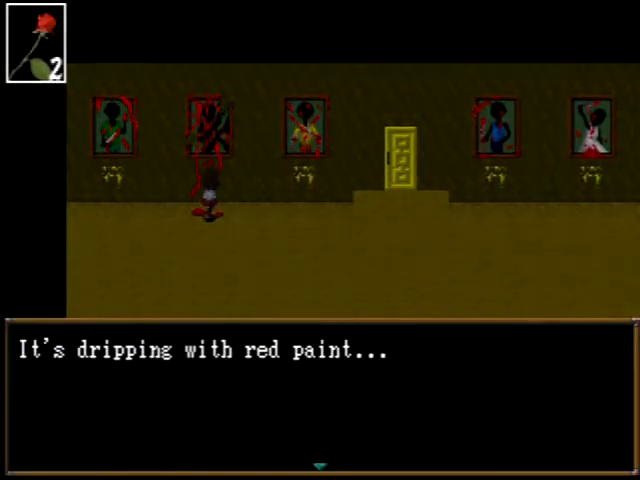
Close the red paint message and save the game to File 1
{"action": "key", "text": "enter"}
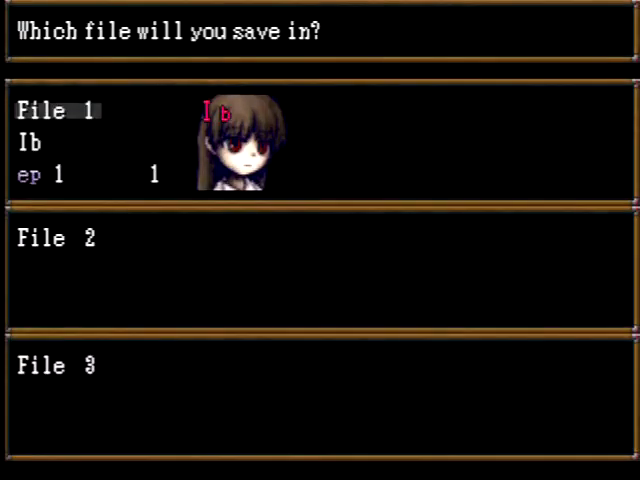
{"action": "left_click", "coordinate": [60, 110]}
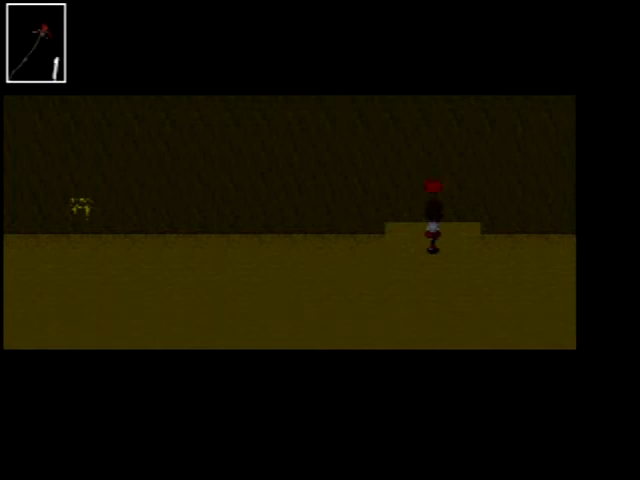
Advance the lips' dialogue until they agree to let Ib through
{"action": "key", "text": "enter"}
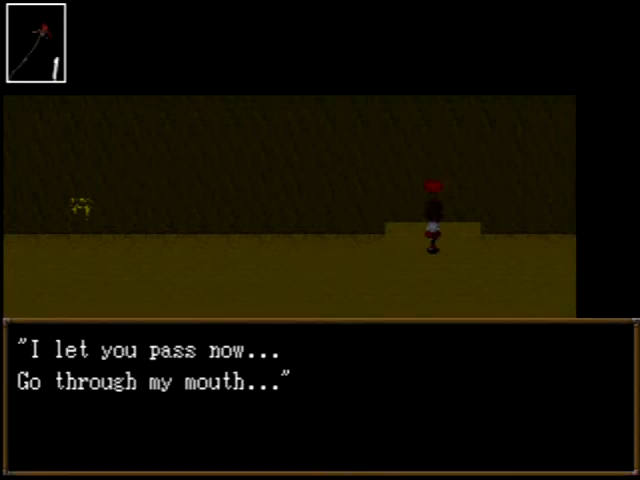